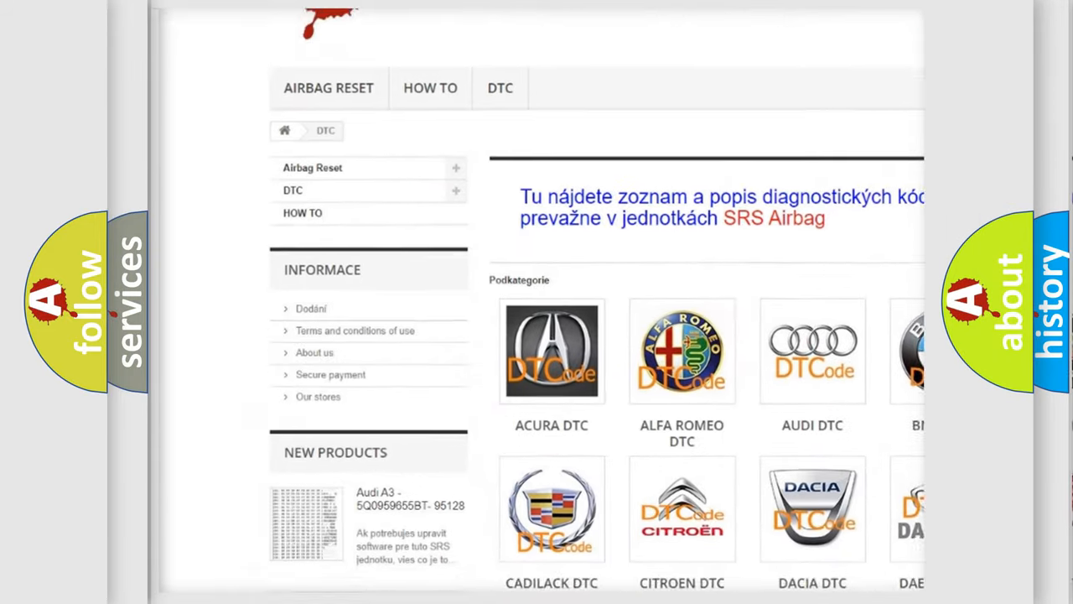
{"action": "scroll", "scroll_direction": "down", "scroll_amount": 3}
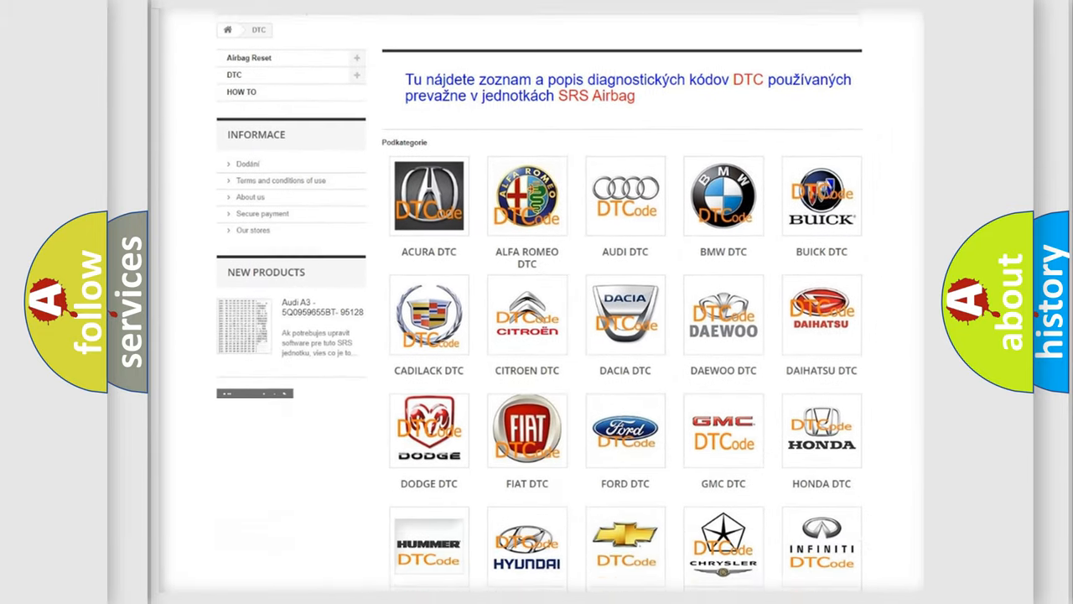
{"action": "scroll", "scroll_direction": "down", "scroll_amount": 3}
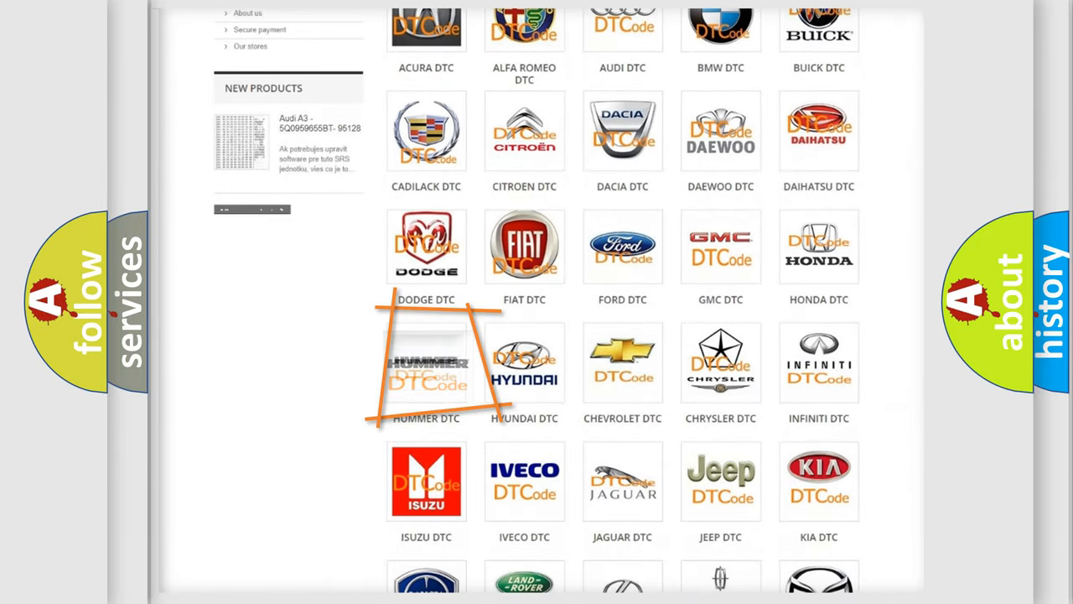